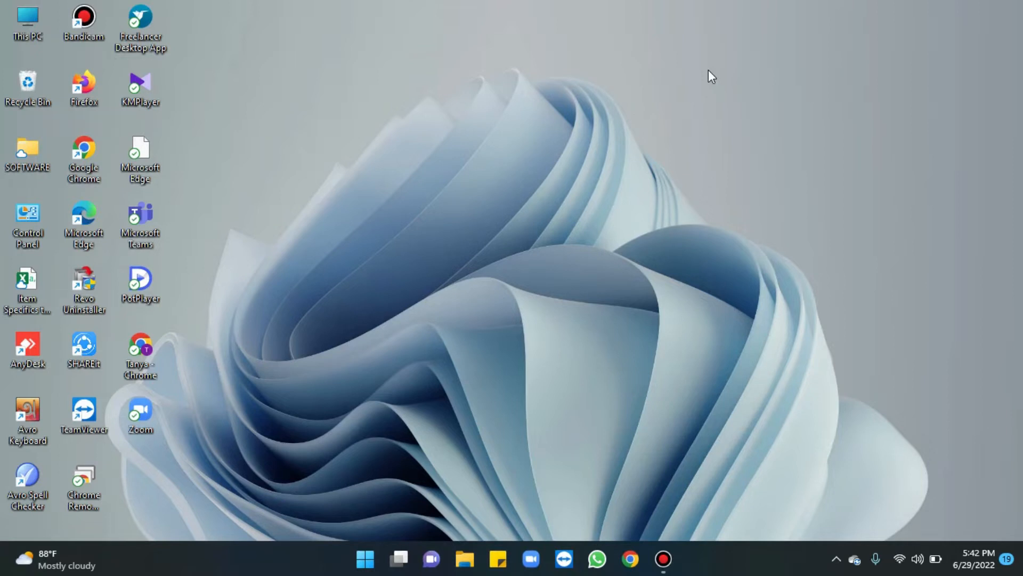
mouse_move(482, 231)
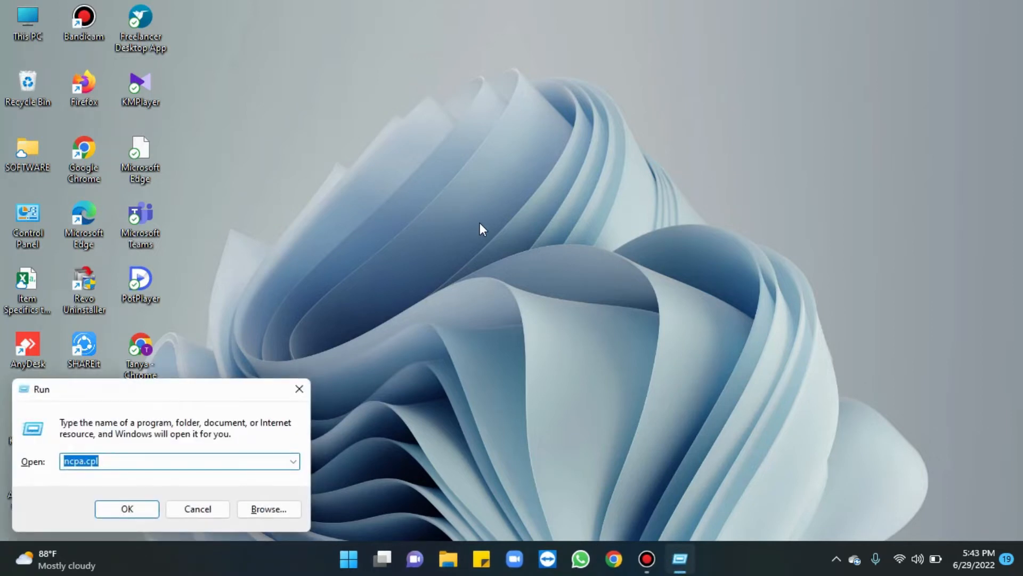
- Enter the ncpa.cpl command in the Run dialog's Open box
type("nc")
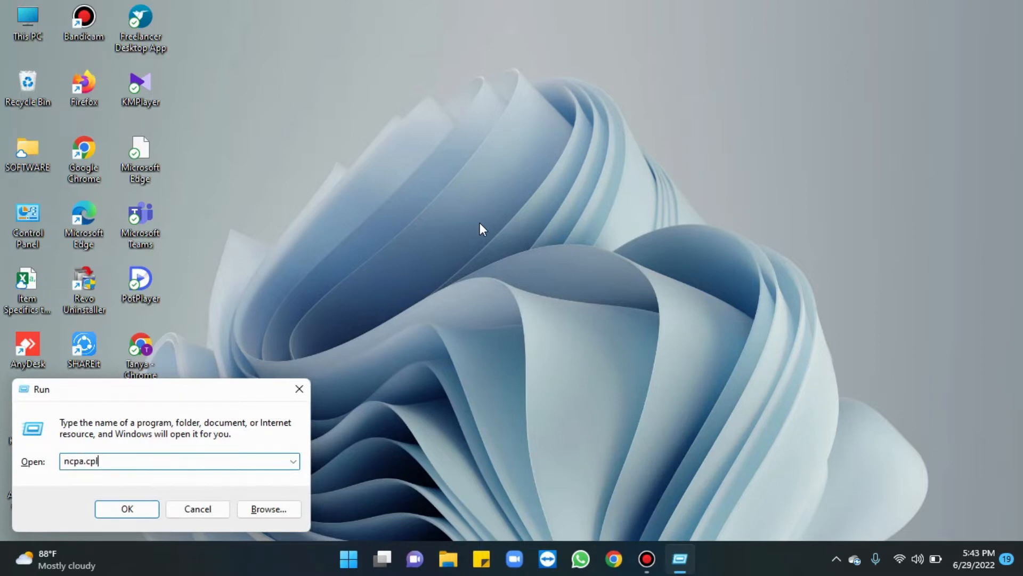
mouse_move(162, 376)
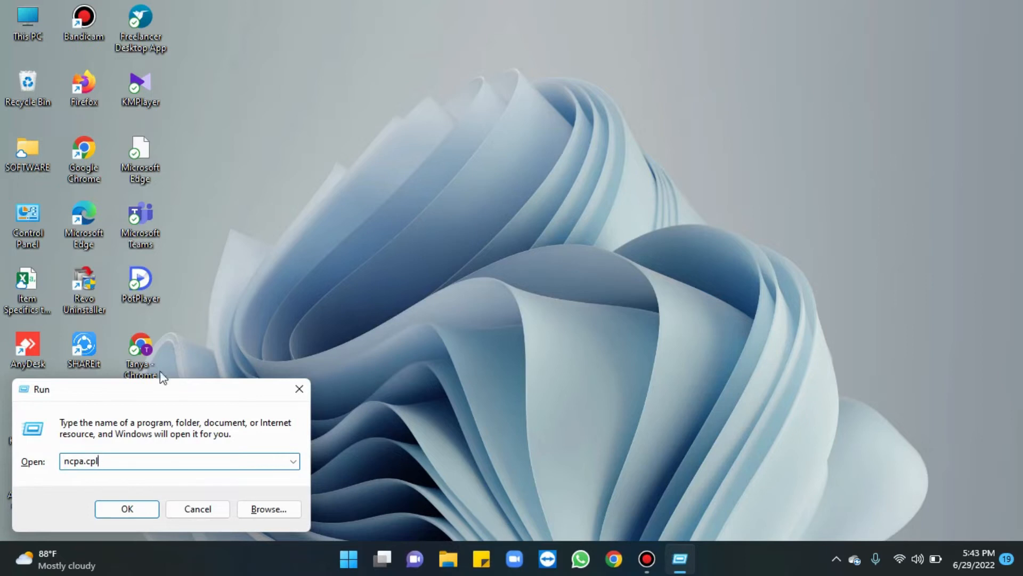
- Launch Network Connections and bring up the Wi-Fi adapter's Status window
left_click(127, 508)
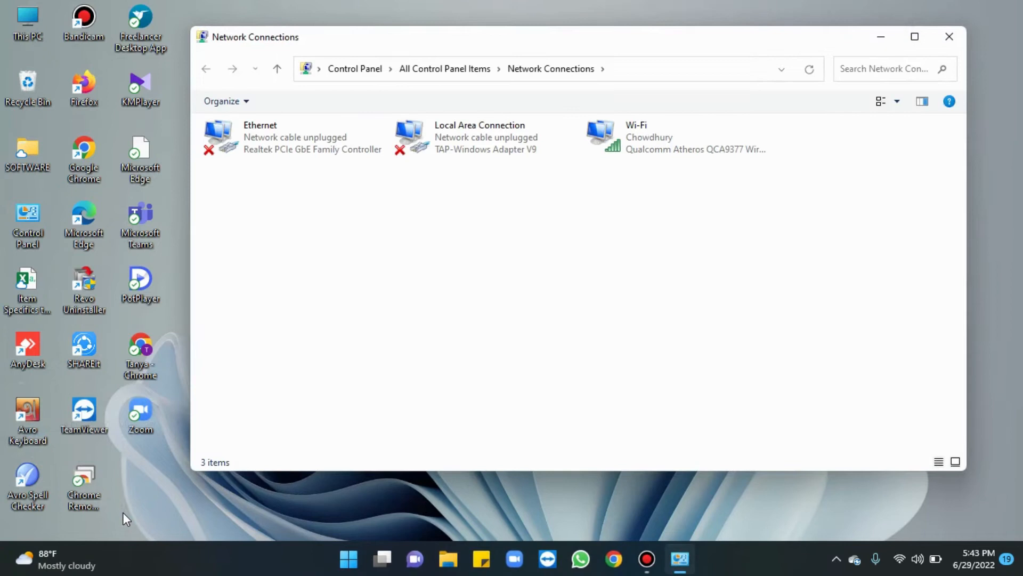
mouse_move(586, 257)
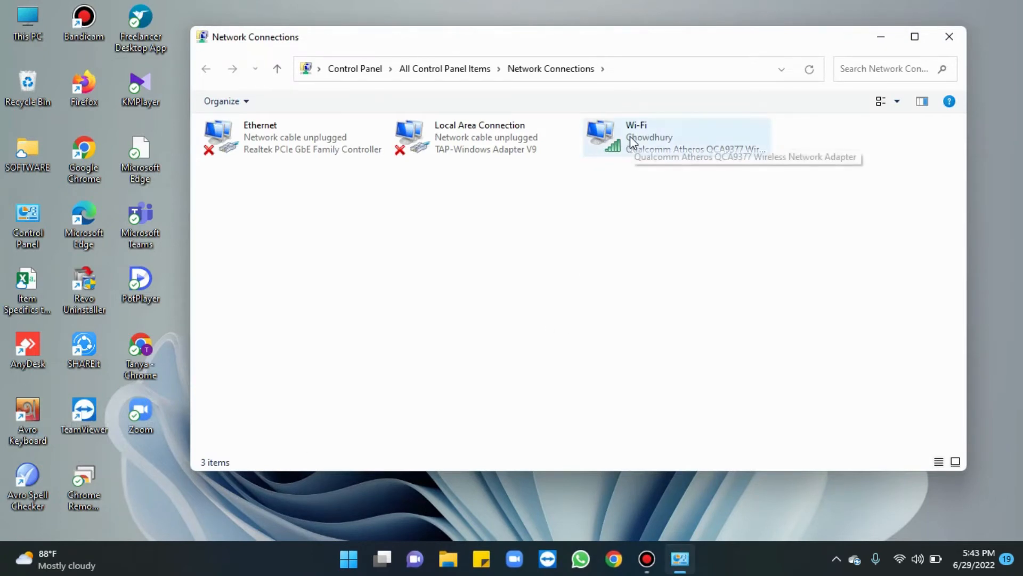
right_click(676, 137)
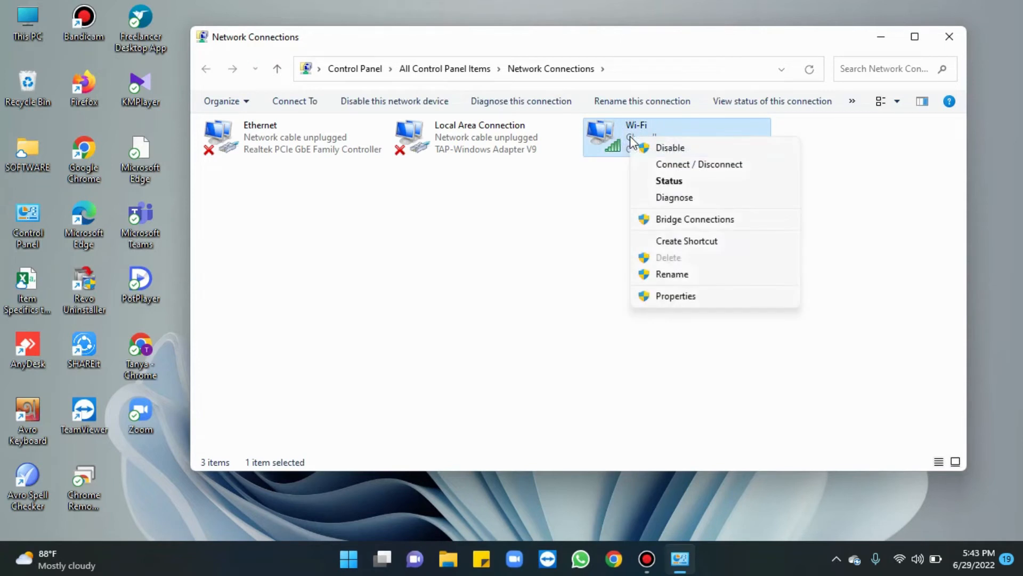
mouse_move(665, 184)
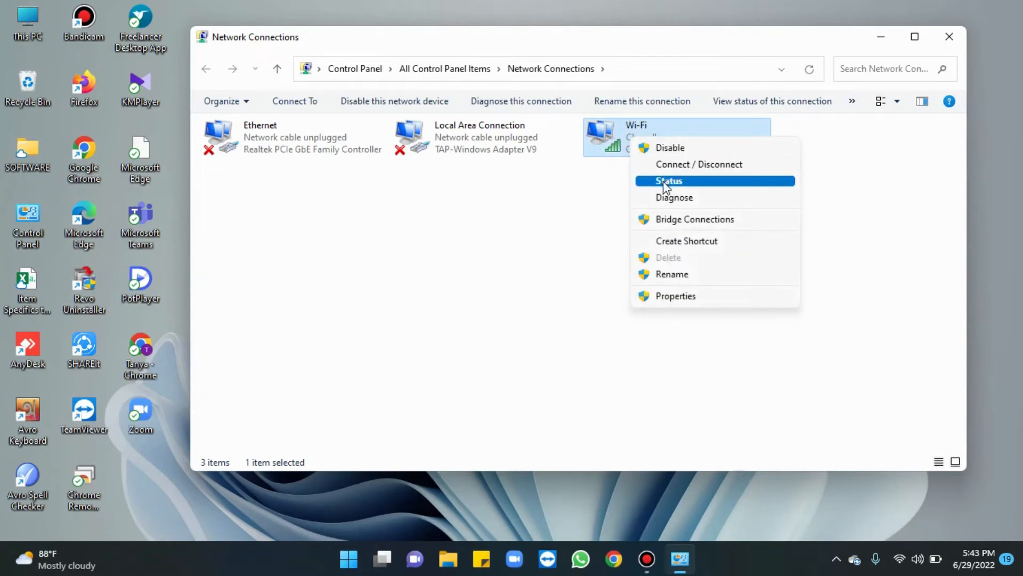
left_click(669, 181)
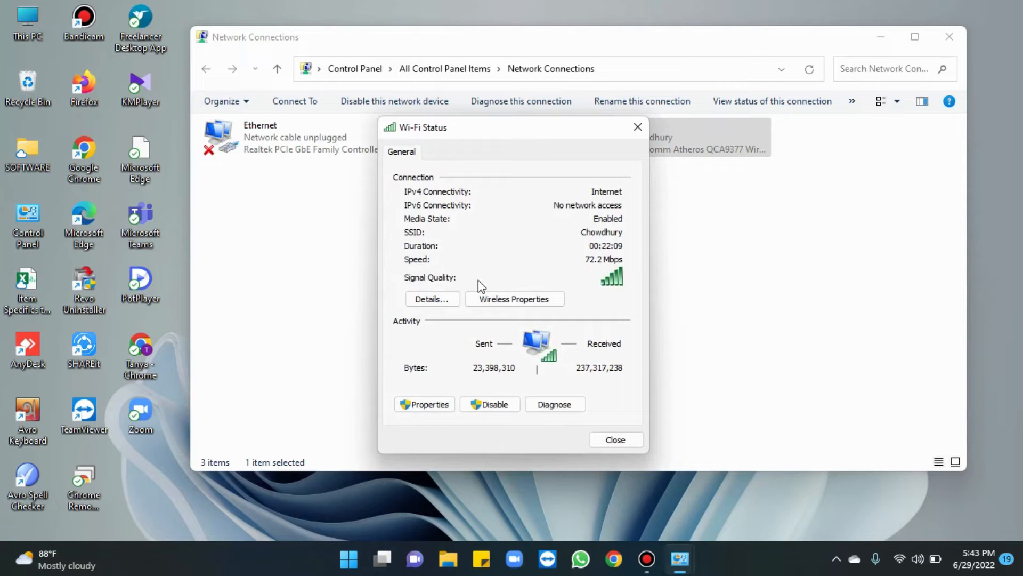
mouse_move(514, 298)
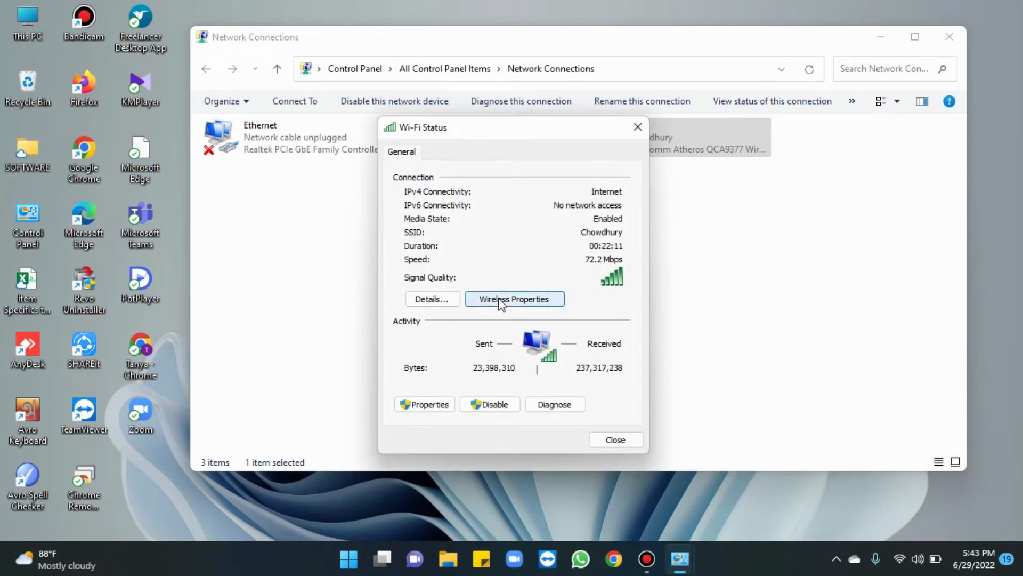
- Bring up the Wireless Network Properties from the Wi-Fi Status dialog
left_click(514, 298)
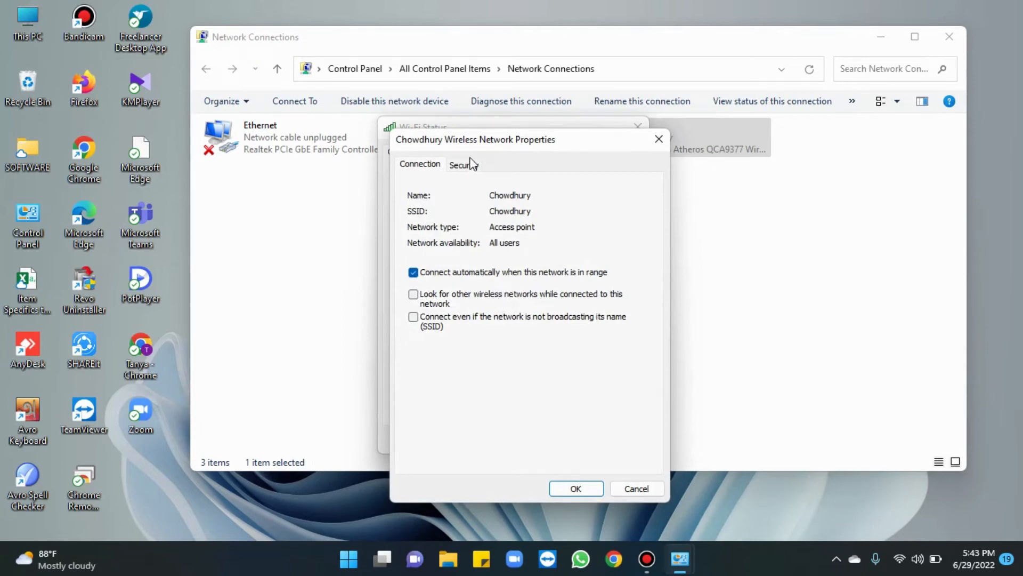
- On the Security tab, tick Show characters to reveal the network security key
left_click(464, 164)
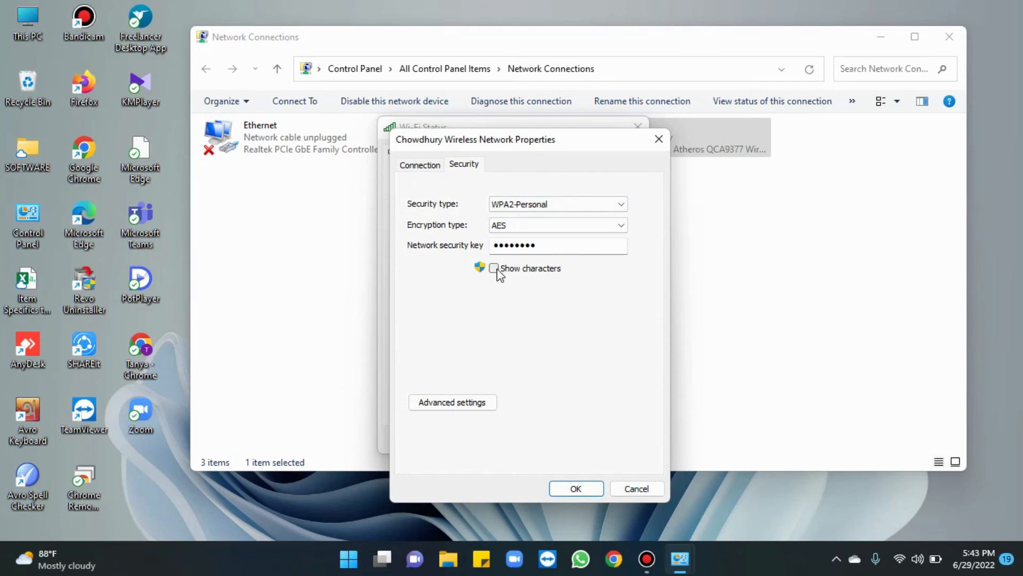
left_click(494, 269)
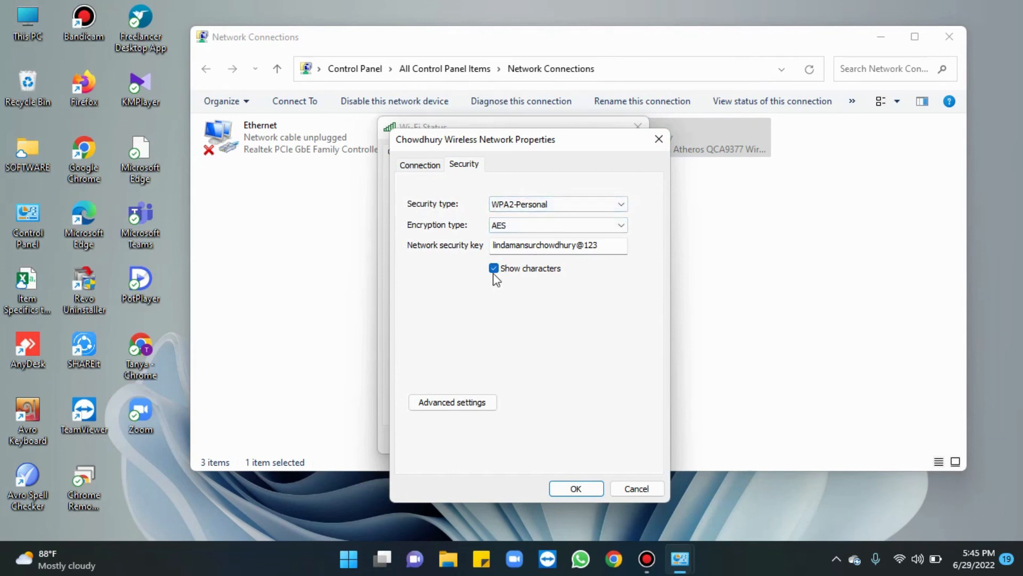
- Untick Show characters so the security key is masked as dots again
left_click(494, 268)
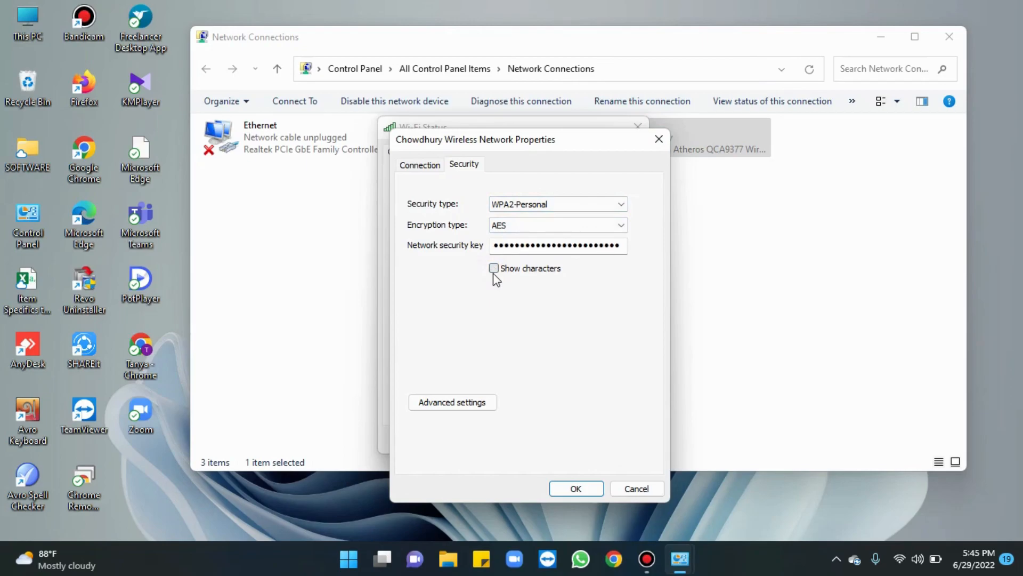